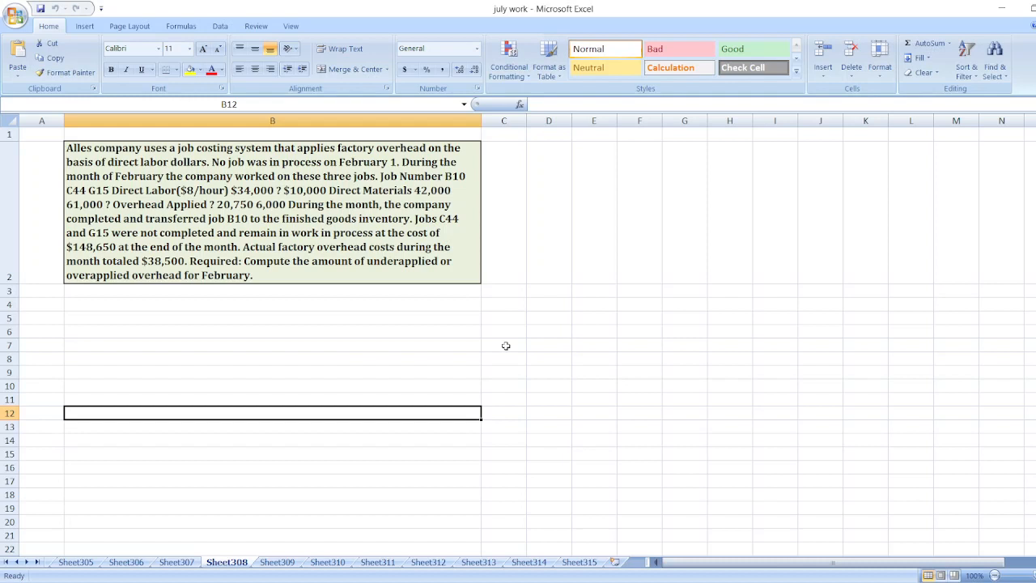
pyautogui.moveTo(290, 300)
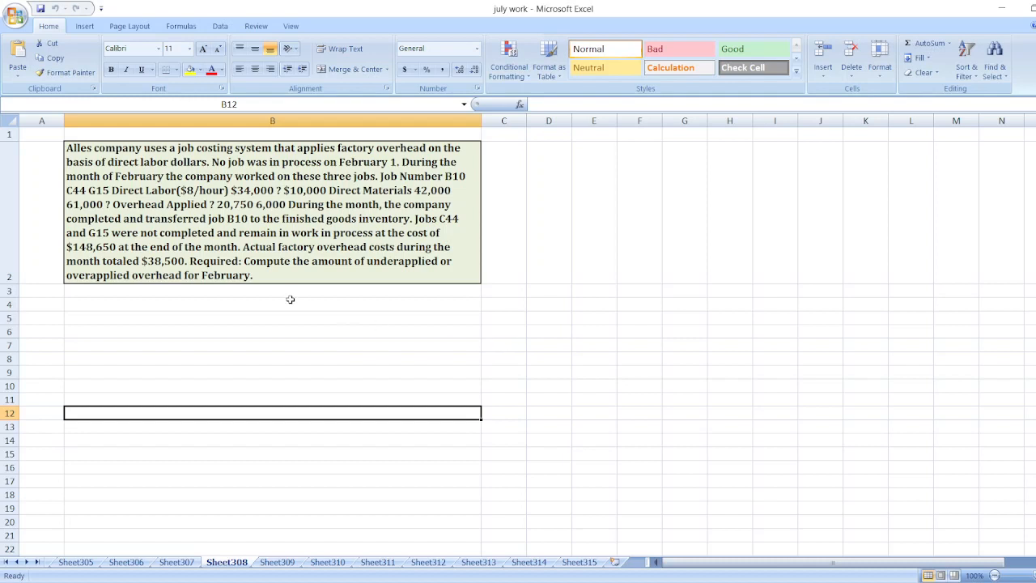
pyautogui.moveTo(276, 308)
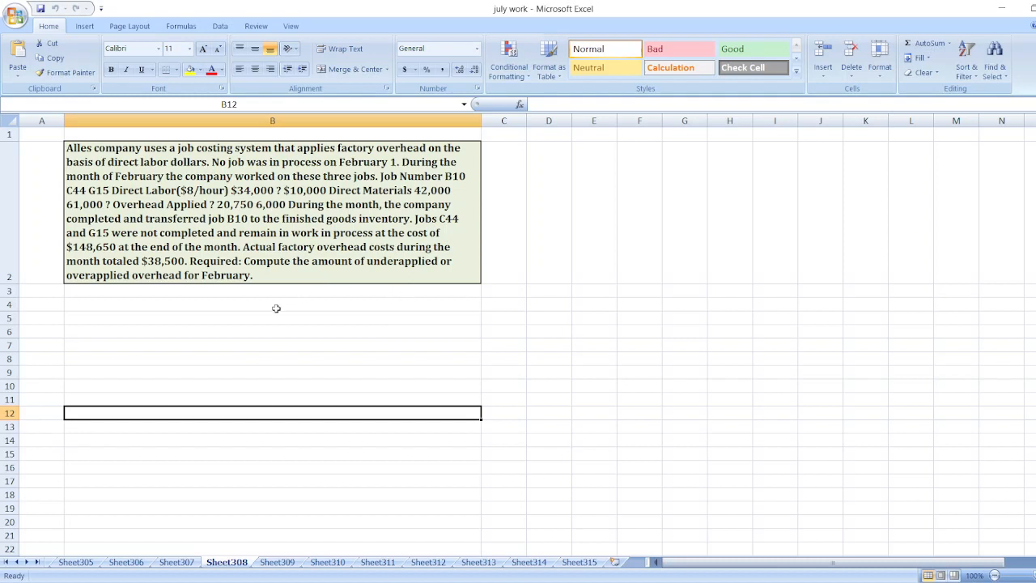
pyautogui.click(593, 345)
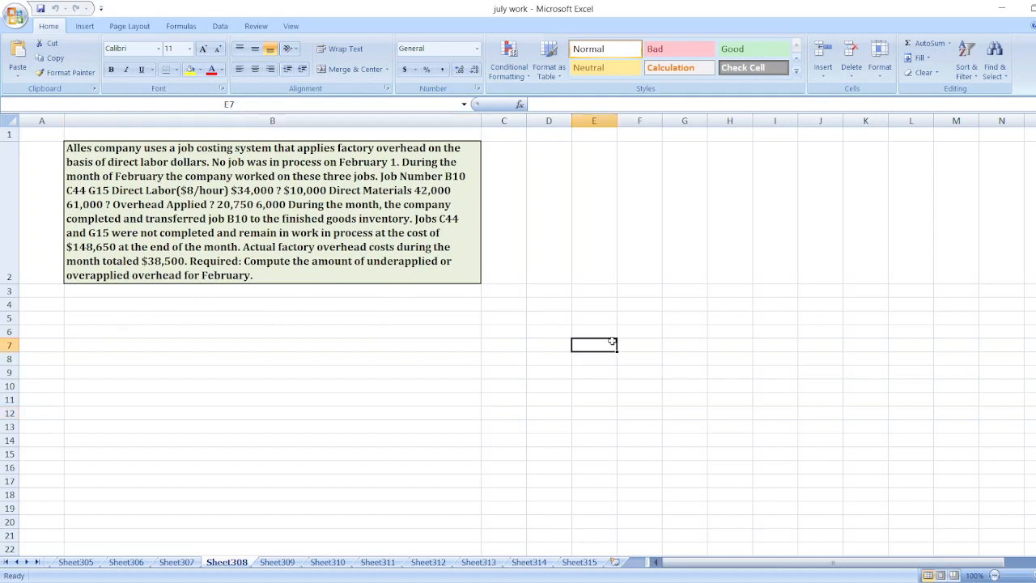